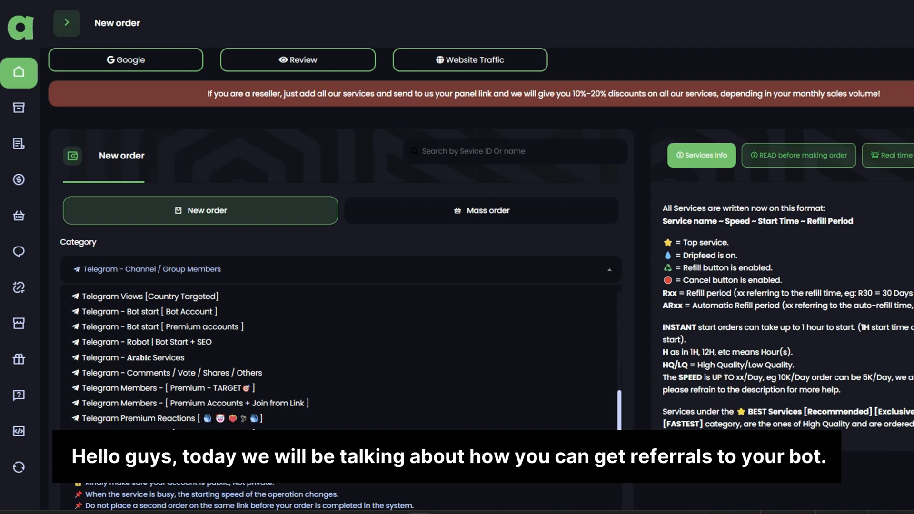
# - Choose the Telegram Robot Bot Start + SEO category from the Category list
pyautogui.scroll(3)
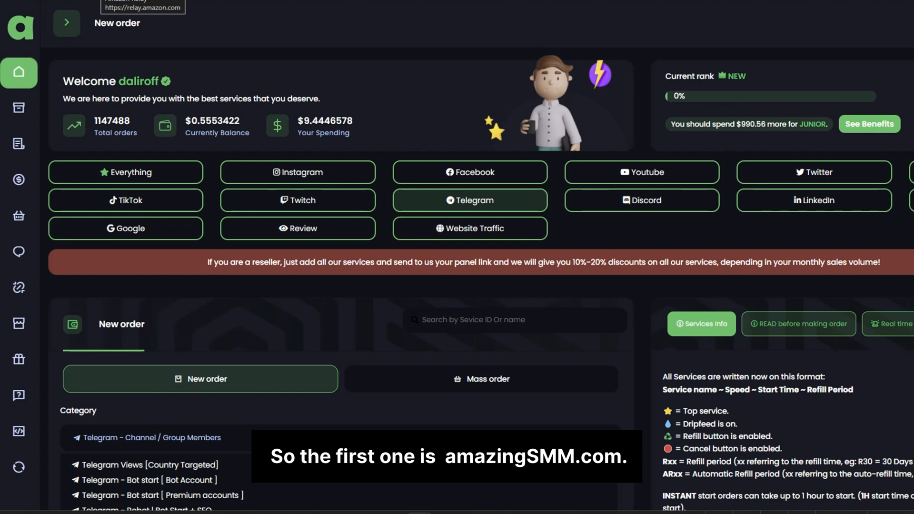
pyautogui.scroll(-3)
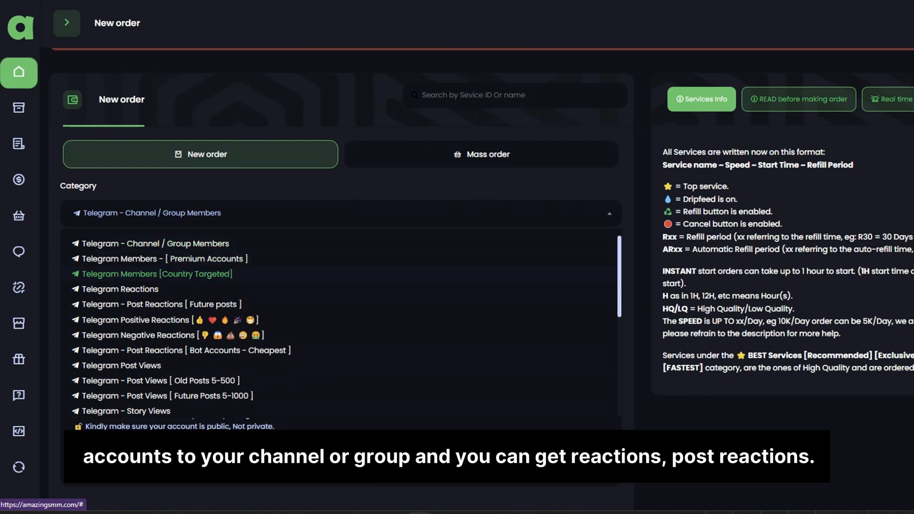
pyautogui.moveTo(158, 303)
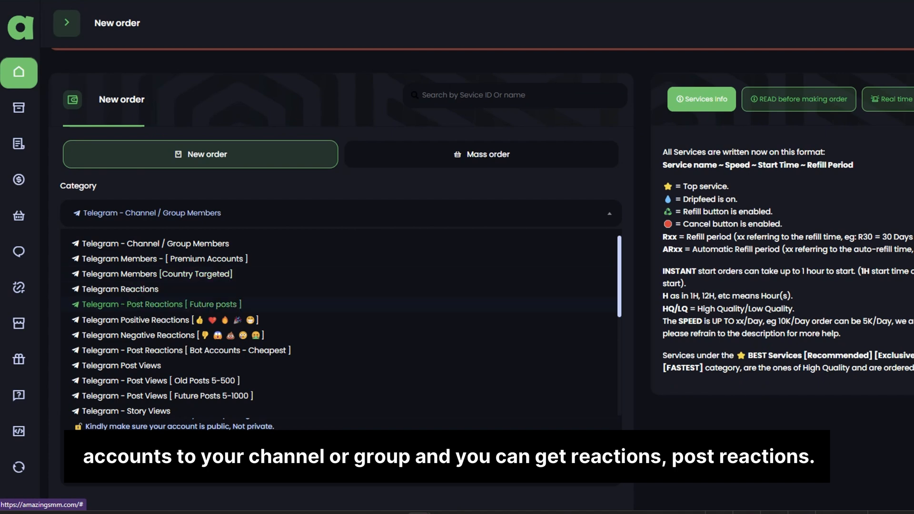
pyautogui.scroll(-3)
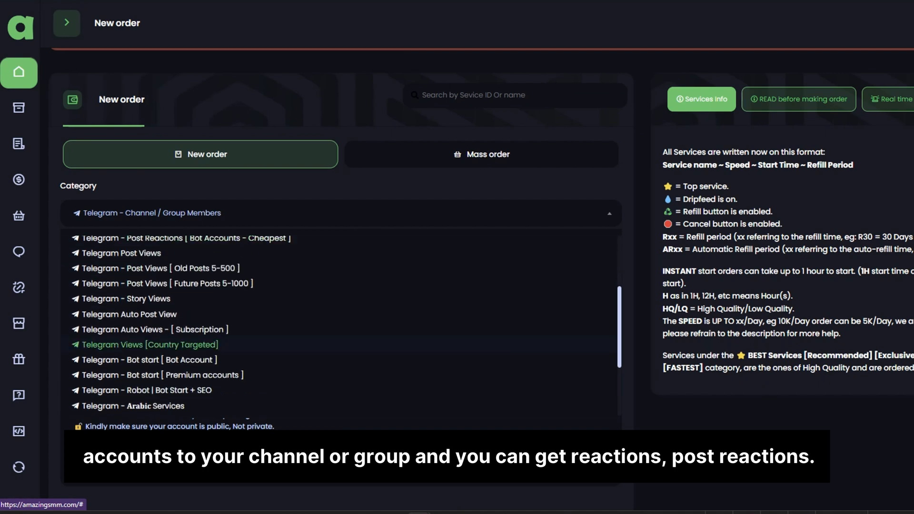
pyautogui.scroll(-3)
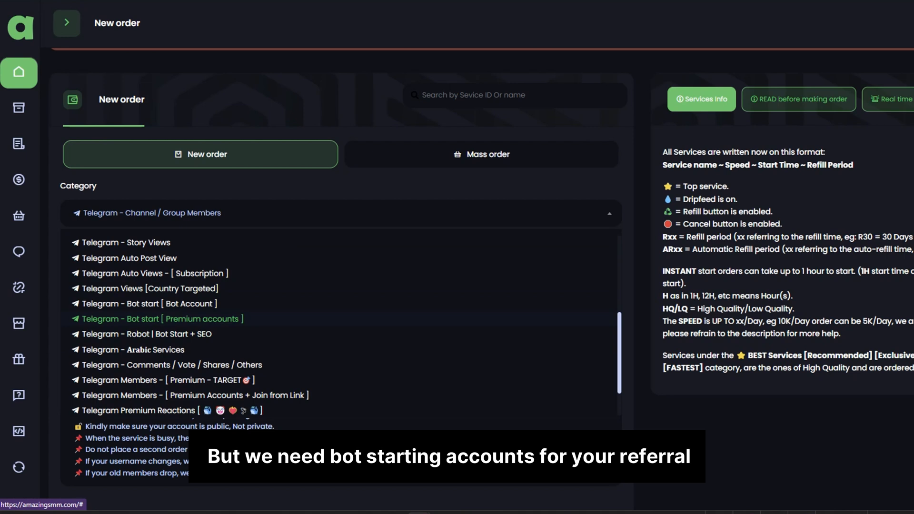
pyautogui.scroll(-3)
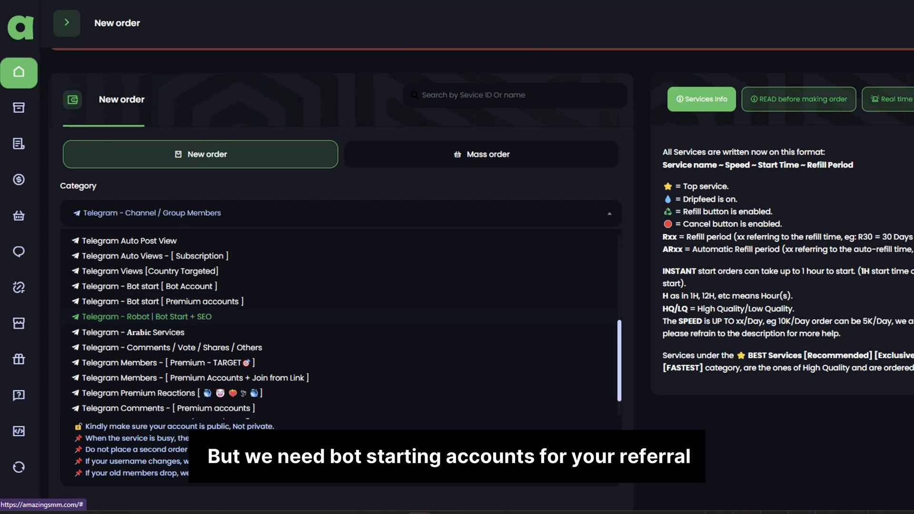
pyautogui.scroll(-3)
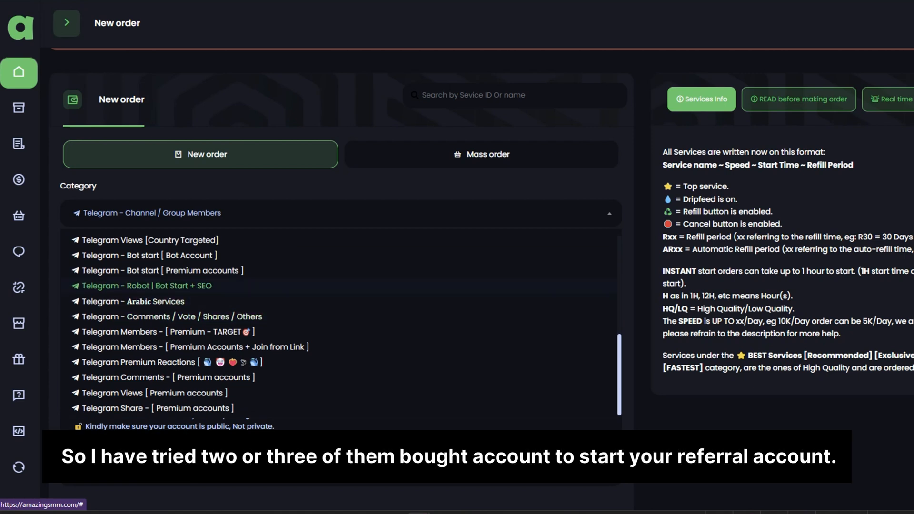
pyautogui.click(152, 256)
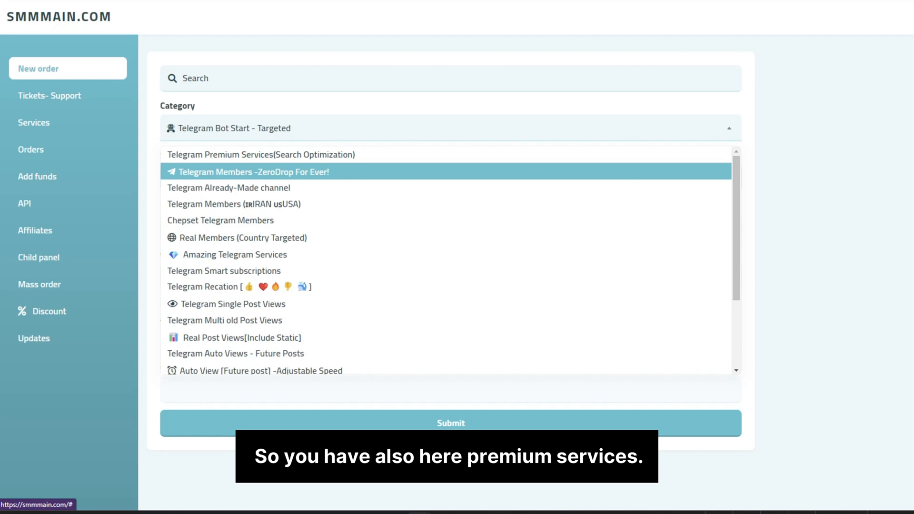
# - Select Telegram Premium Services (Search Optimization) and scroll through its per-1000 priced service list
pyautogui.click(261, 154)
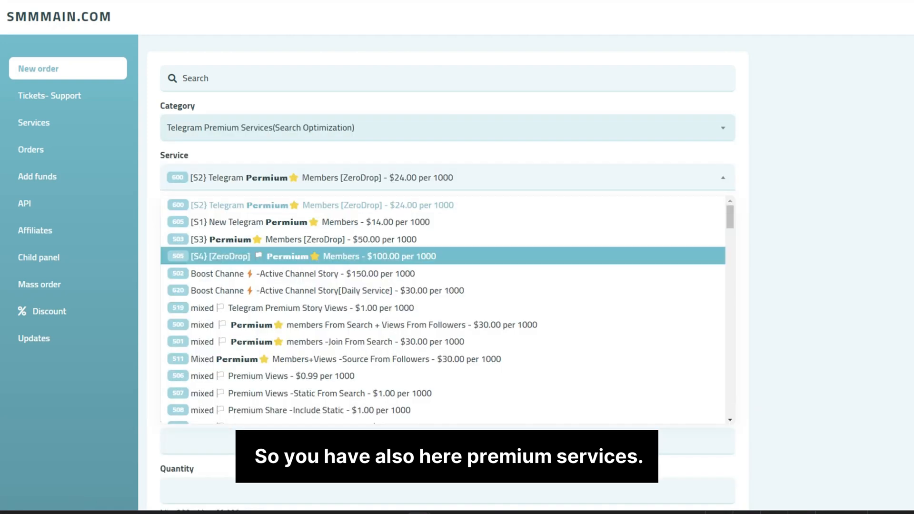
pyautogui.scroll(-3)
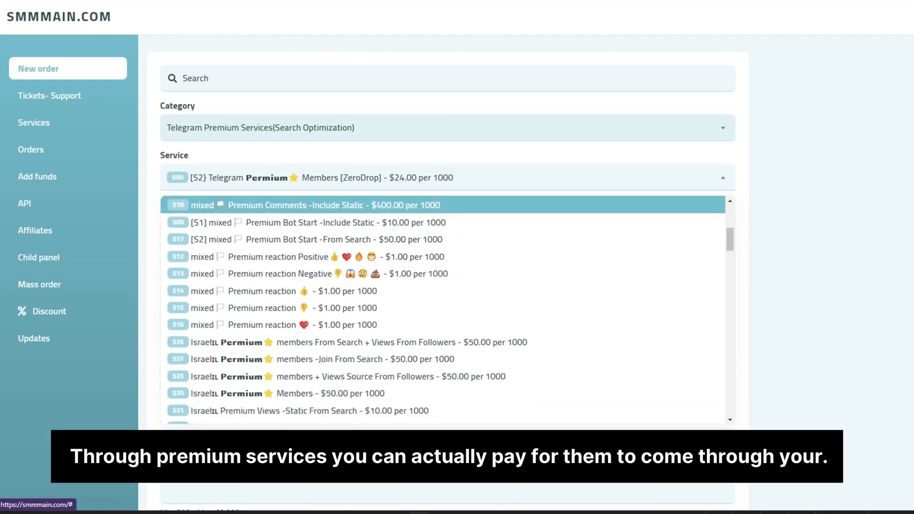
pyautogui.scroll(-3)
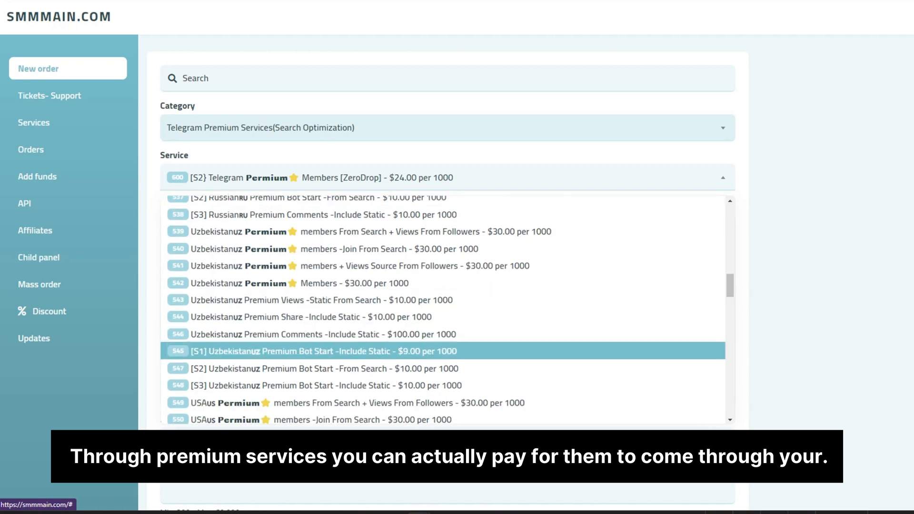
pyautogui.scroll(3)
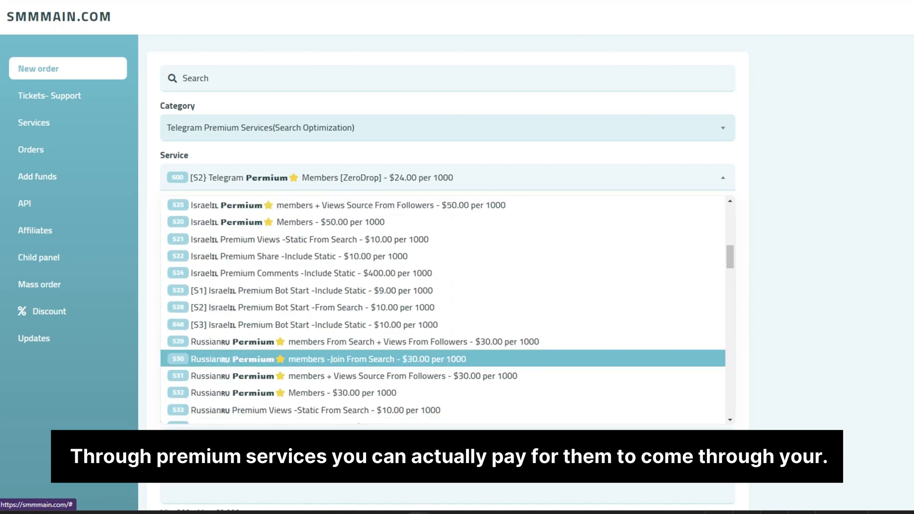
pyautogui.scroll(-3)
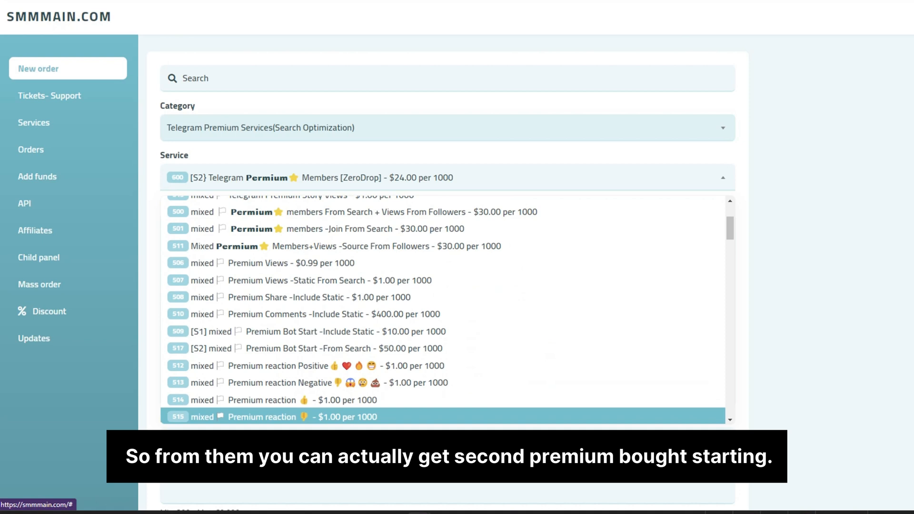
pyautogui.scroll(3)
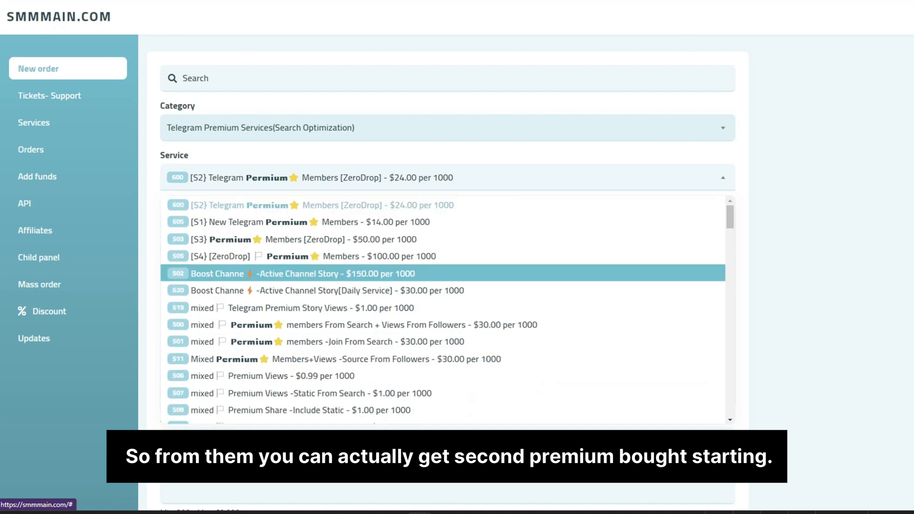
pyautogui.scroll(-3)
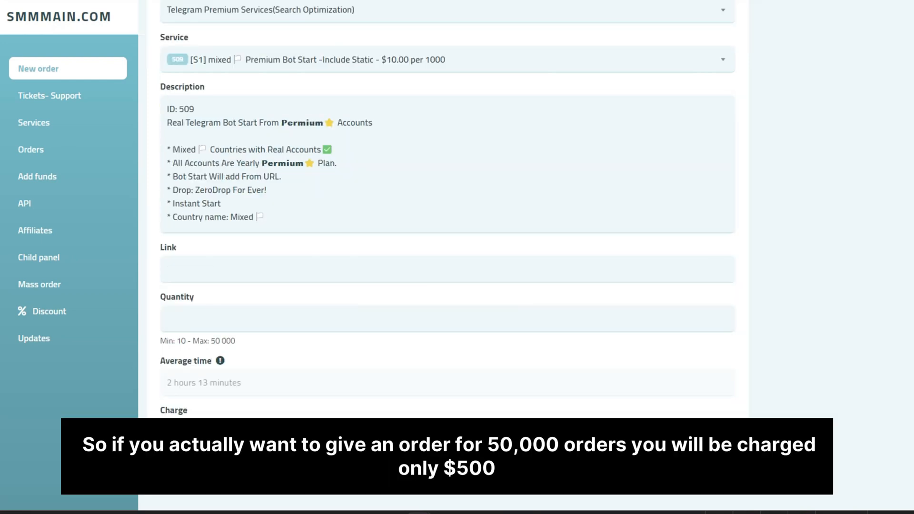
# - Enter a quantity of 50000 for the mixed Premium Bot Start service and check the charge
pyautogui.write('5')
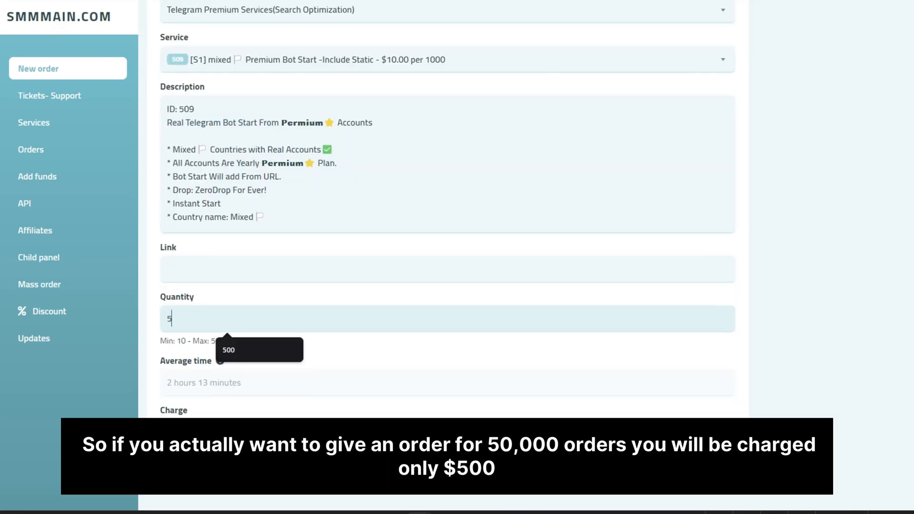
pyautogui.write('0000')
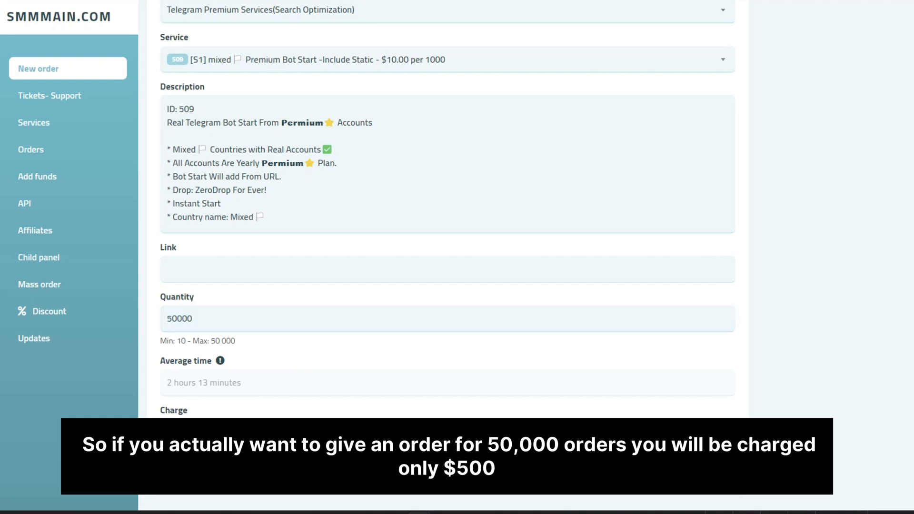
pyautogui.scroll(3)
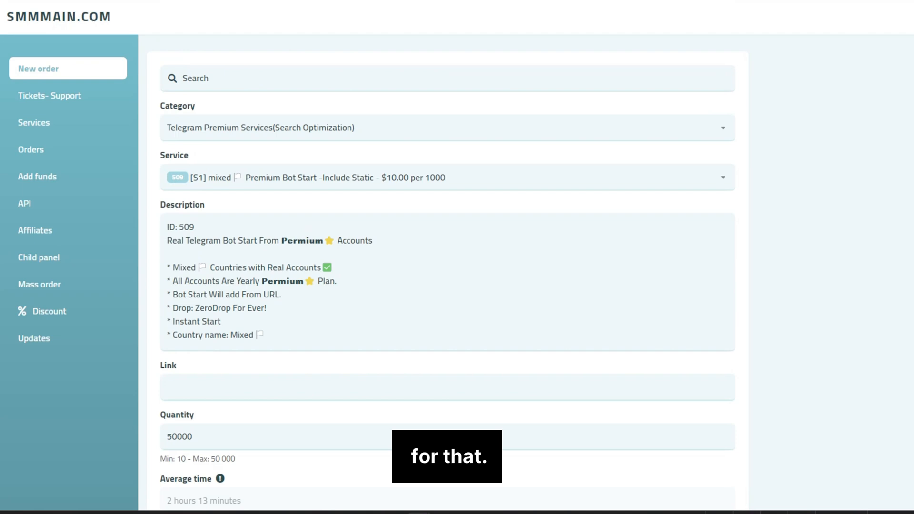
pyautogui.scroll(-3)
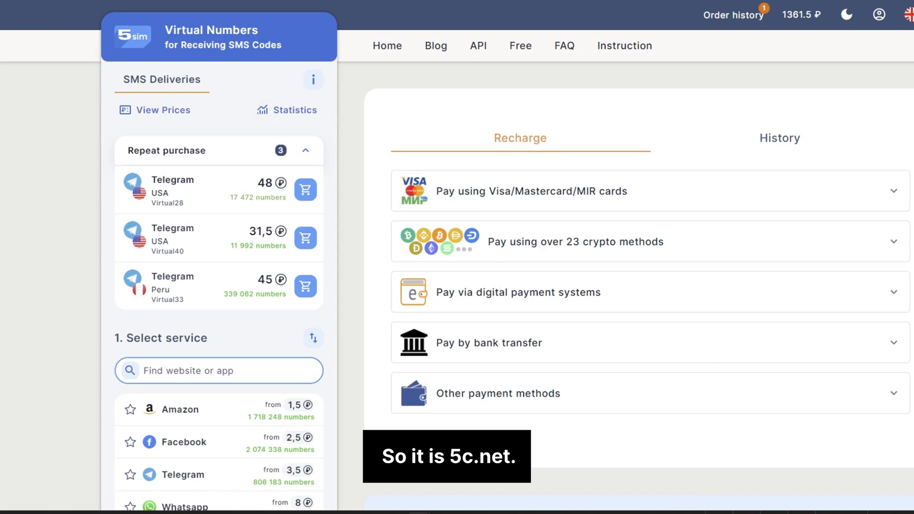
# - Return to 5SIM home and repurchase the Telegram Peru Virtual33 number
pyautogui.click(387, 45)
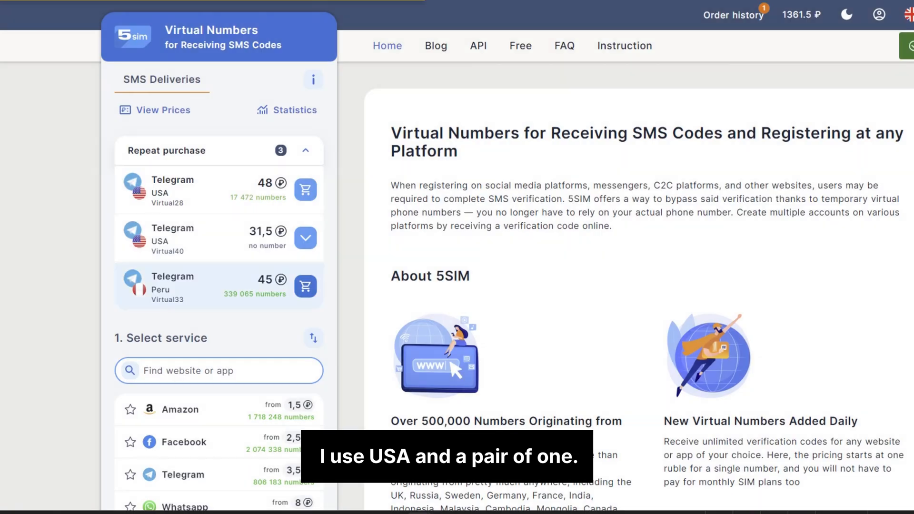
pyautogui.click(306, 287)
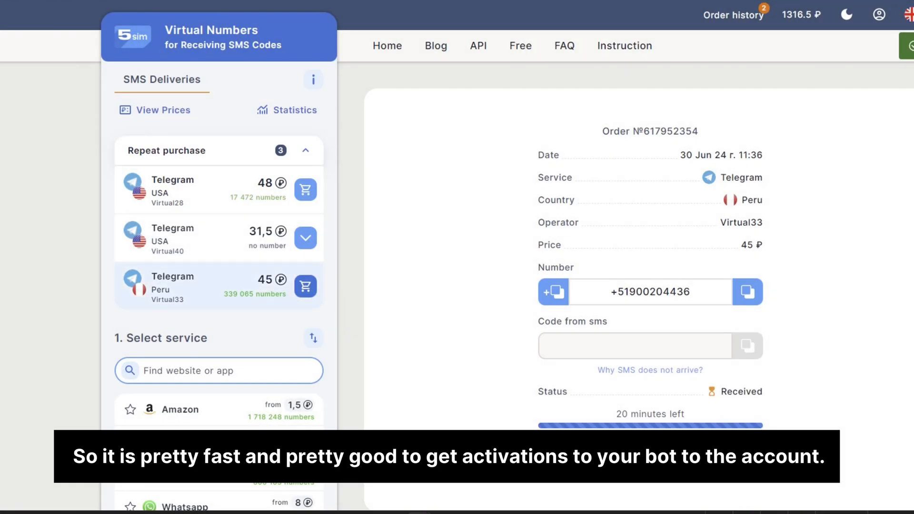